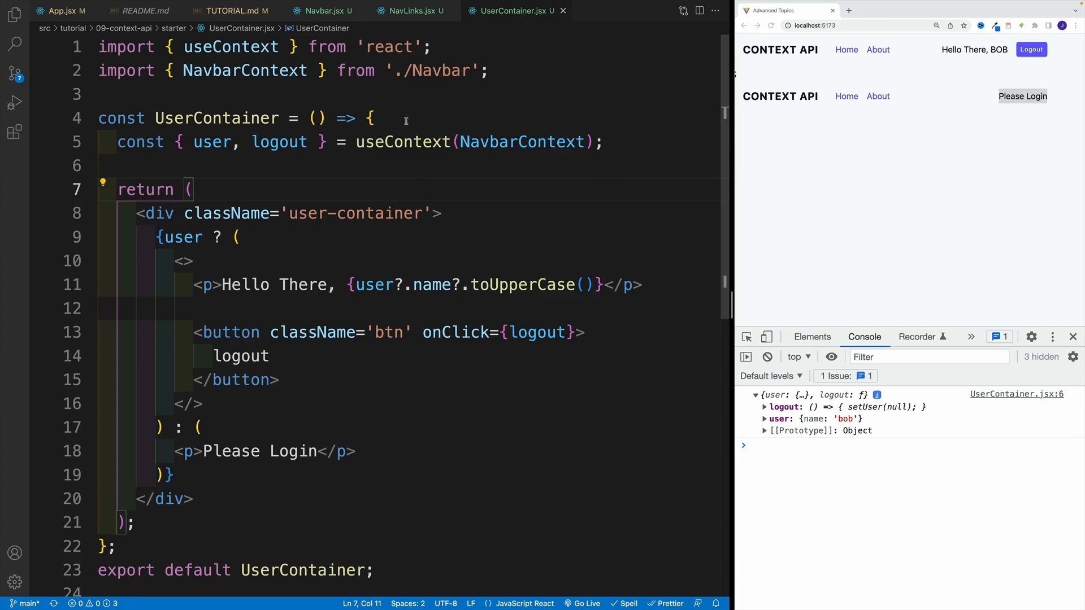
# Step: Review how UserContainer.jsx imports NavbarContext and calls useContext(NavbarContext), checking Navbar.jsx where the context is created
pyautogui.click(375, 118)
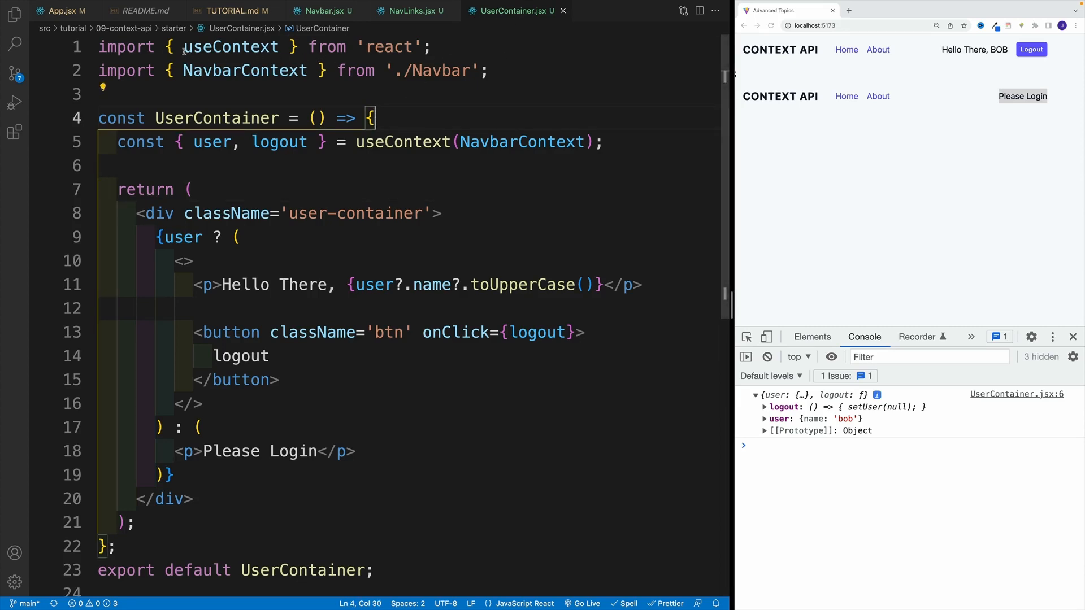
pyautogui.doubleClick(244, 71)
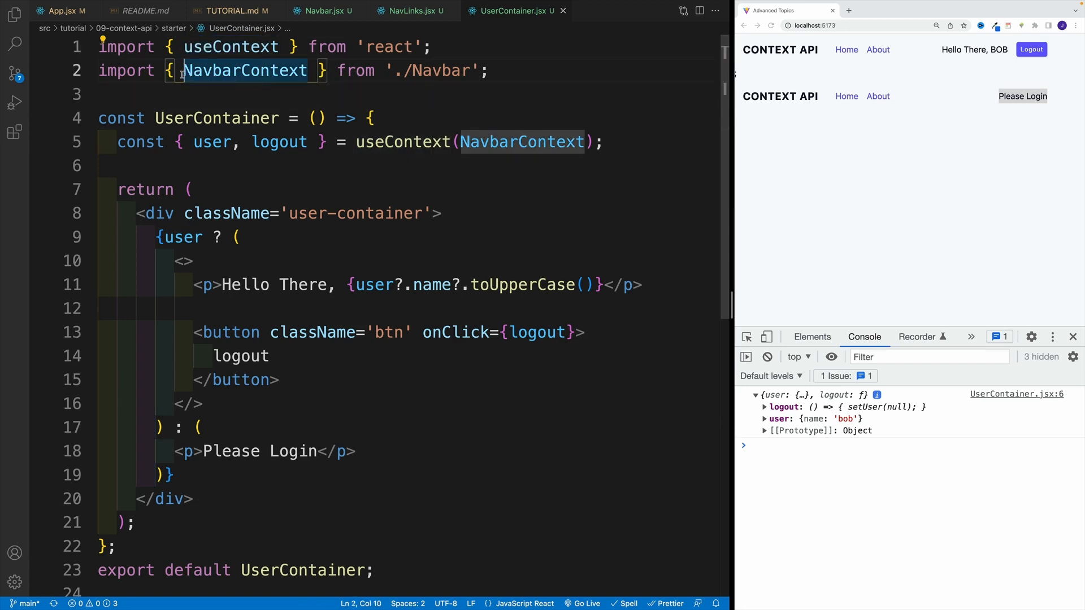
pyautogui.doubleClick(244, 70)
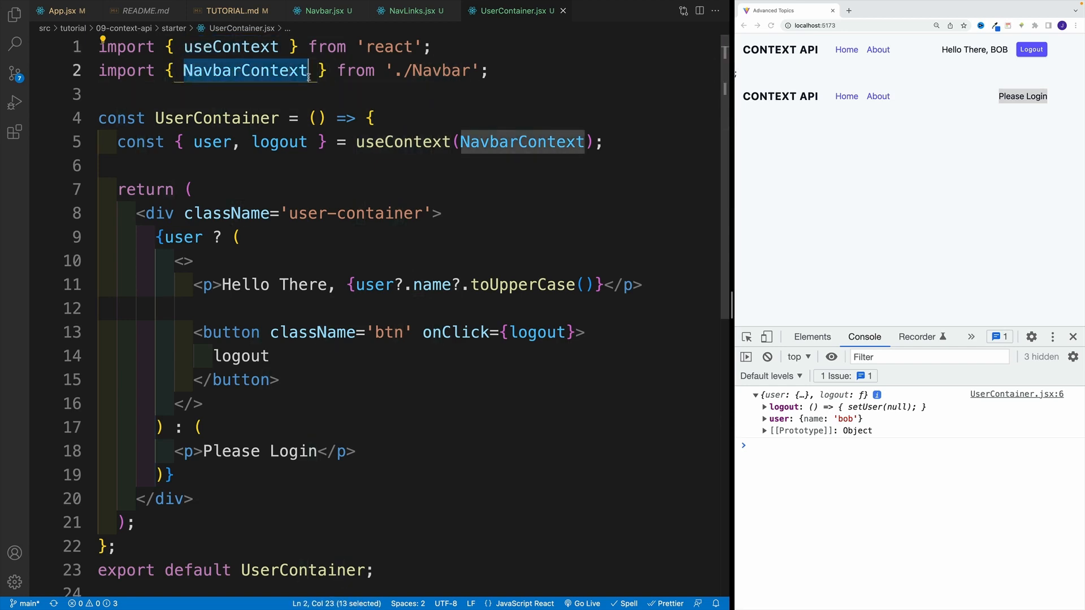
pyautogui.click(503, 117)
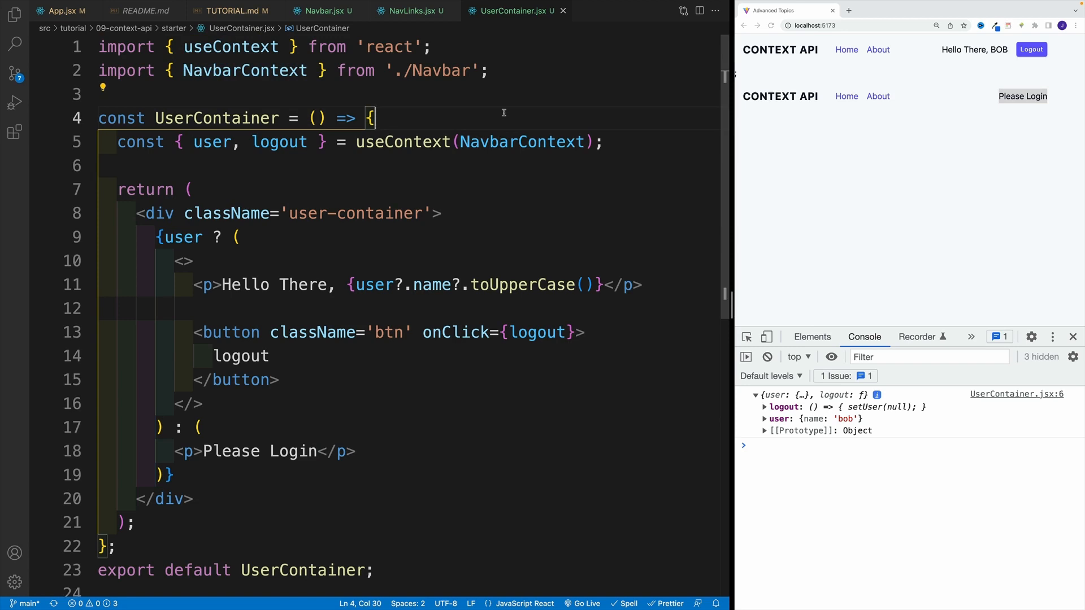
pyautogui.moveTo(326, 11)
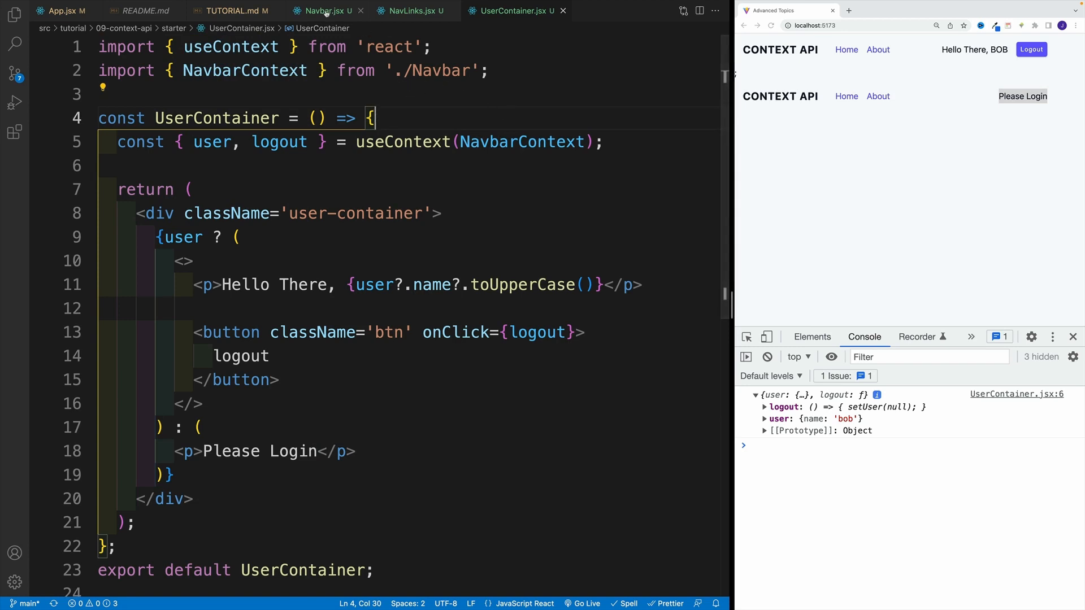
pyautogui.click(324, 10)
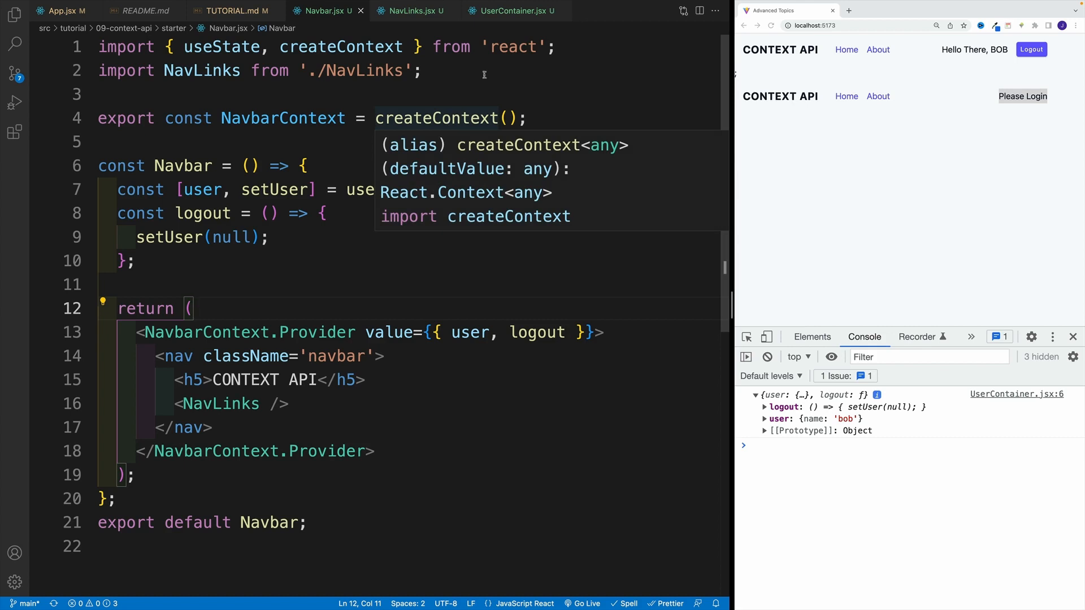
pyautogui.click(511, 11)
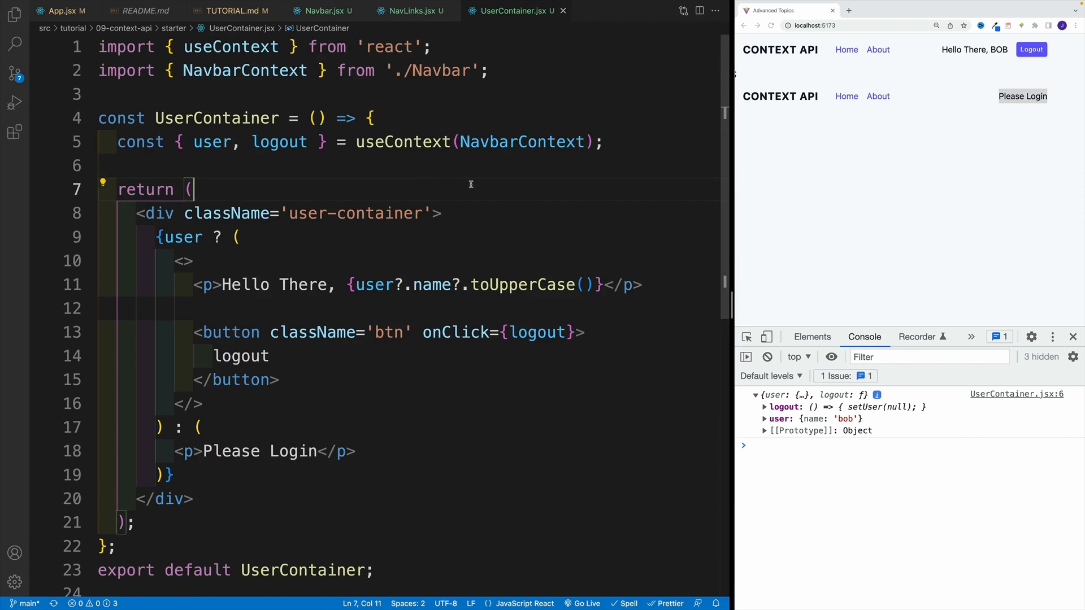
pyautogui.doubleClick(402, 142)
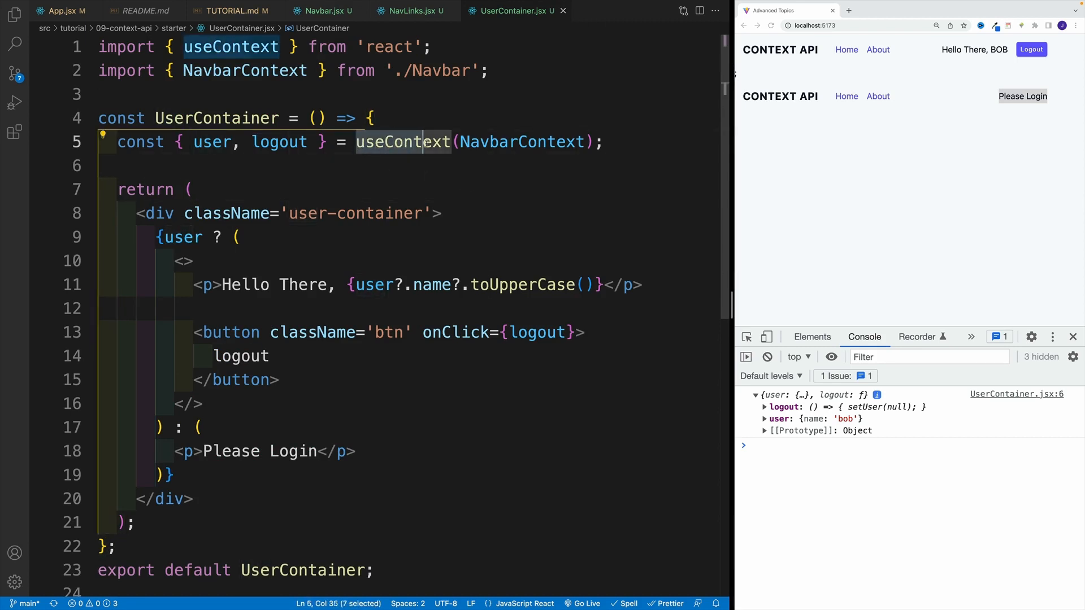
pyautogui.click(375, 118)
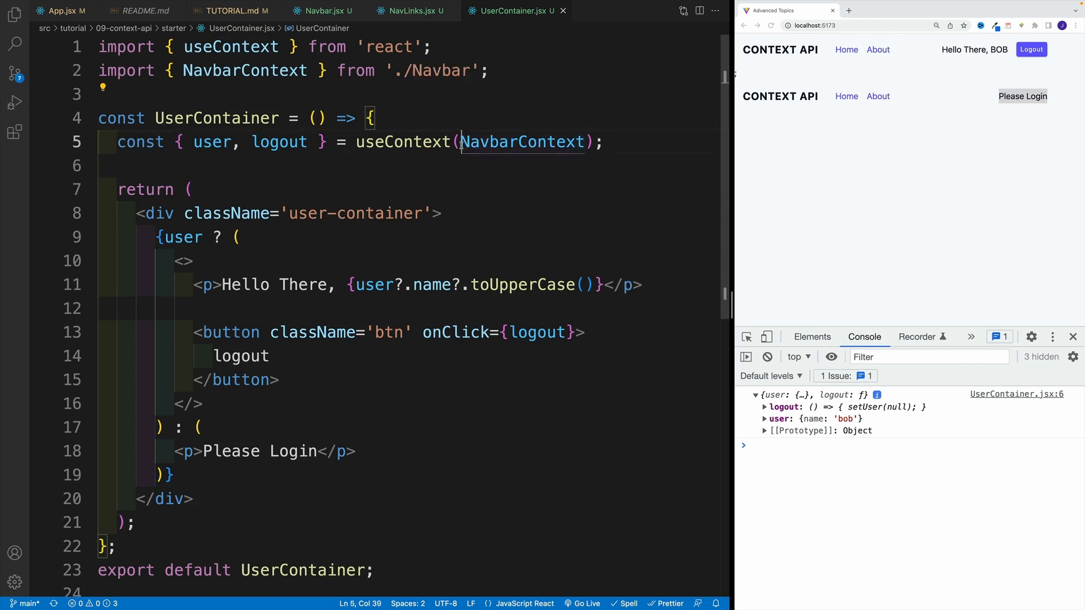
pyautogui.doubleClick(522, 142)
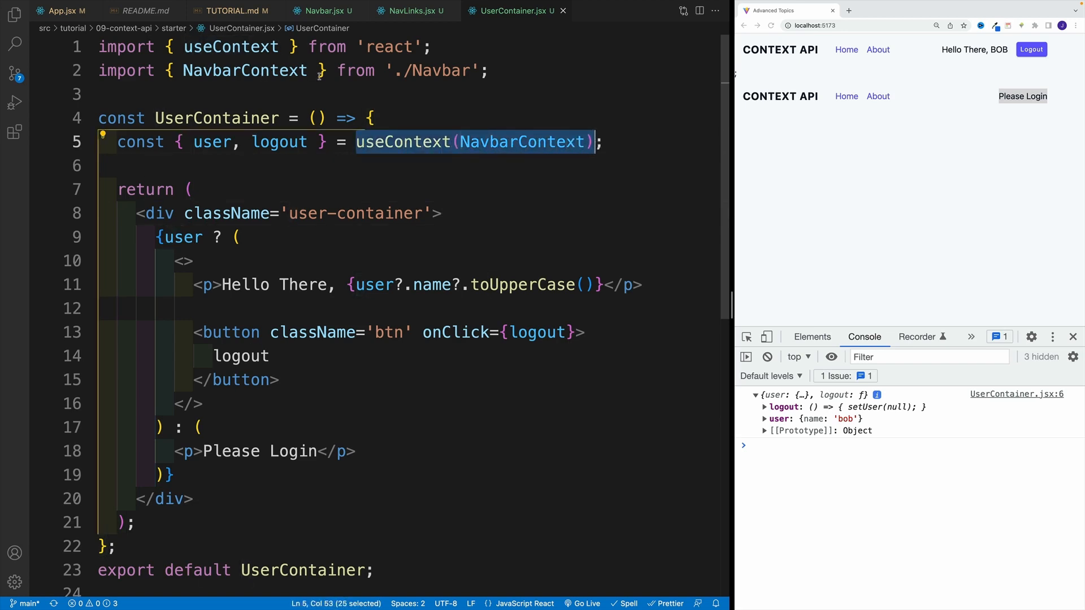
pyautogui.click(365, 165)
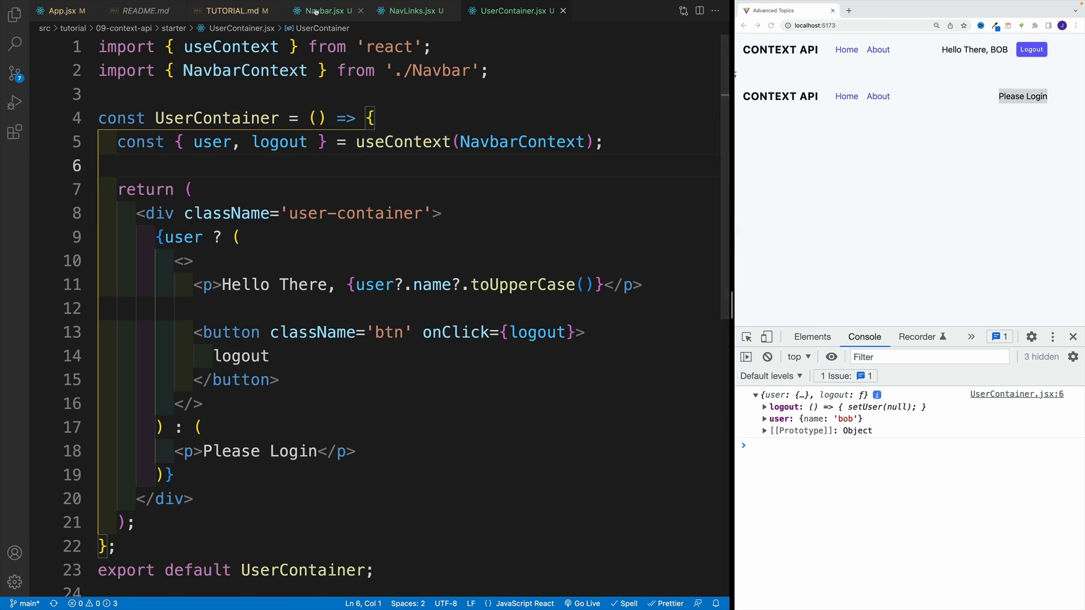
# Step: Add a '// custom hook' comment in Navbar.jsx and start 'export const useAppContext = () =>'
pyautogui.click(326, 10)
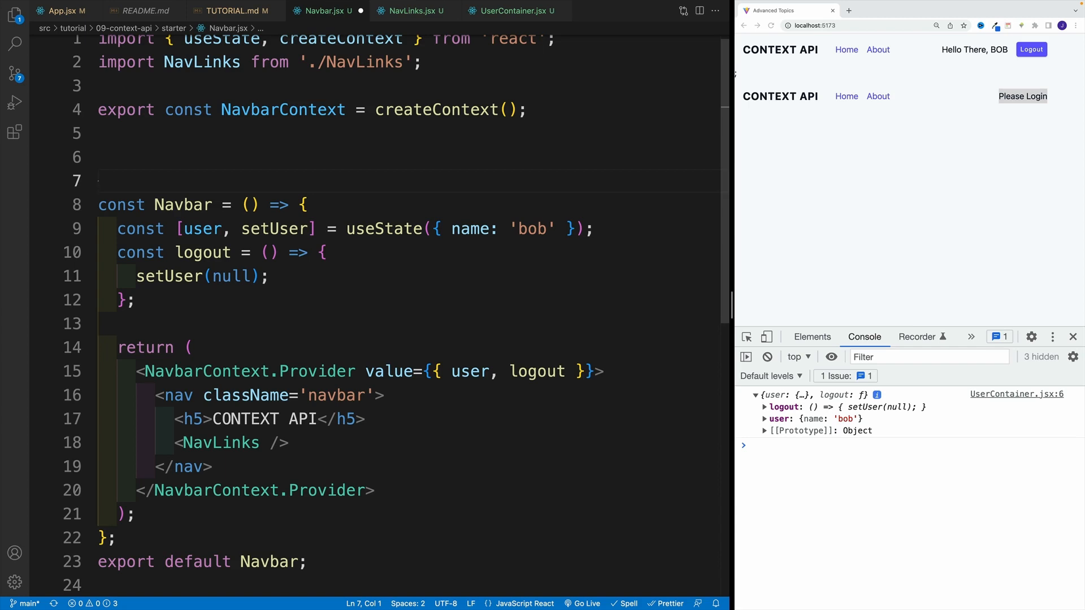
pyautogui.write('// cus')
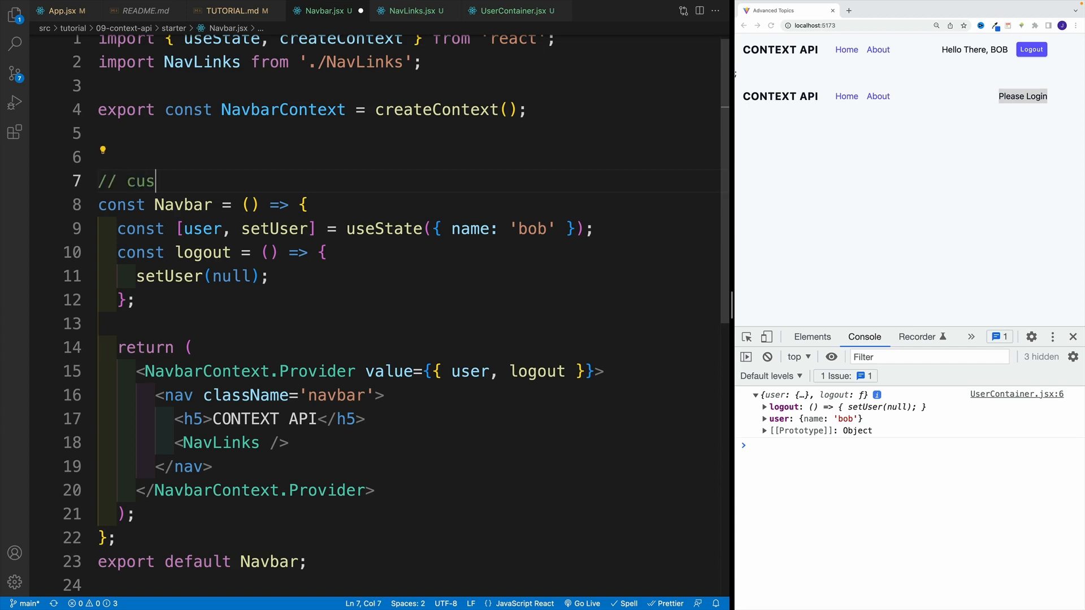
pyautogui.write('tom hook')
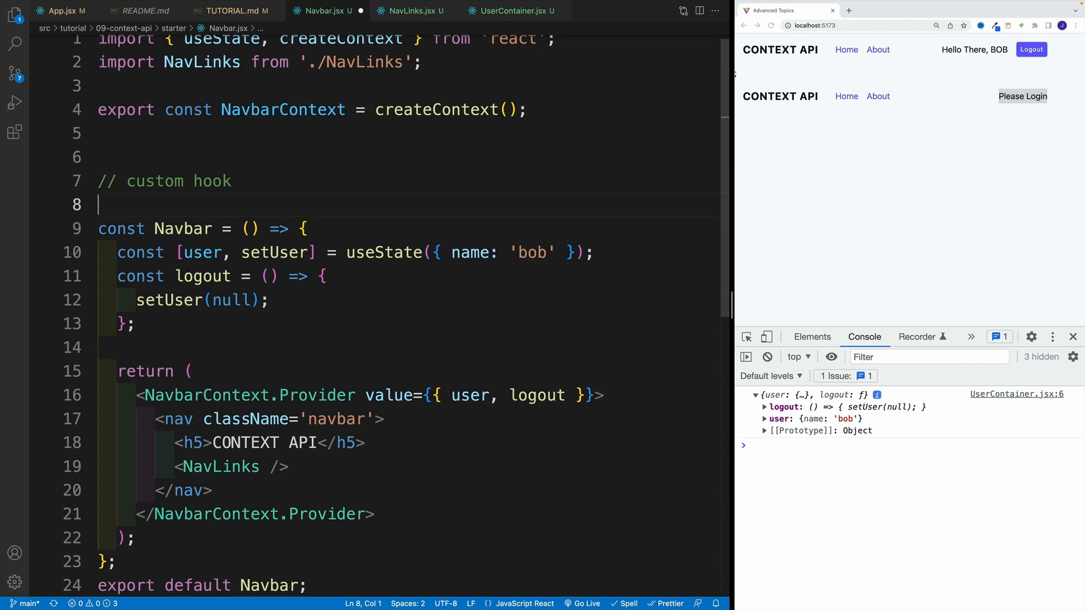
pyautogui.write('e')
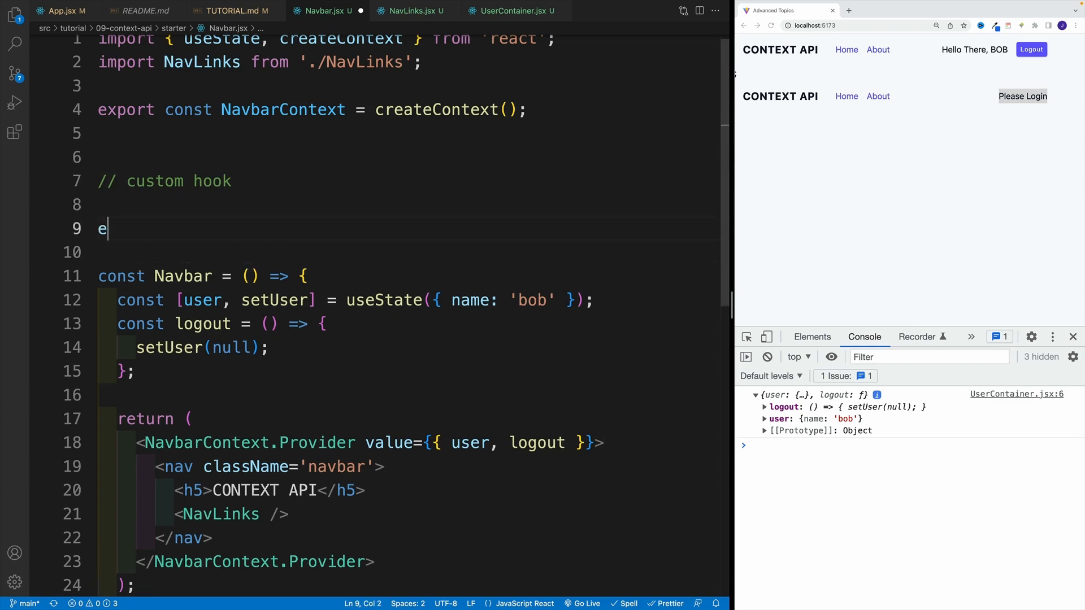
pyautogui.write('xport')
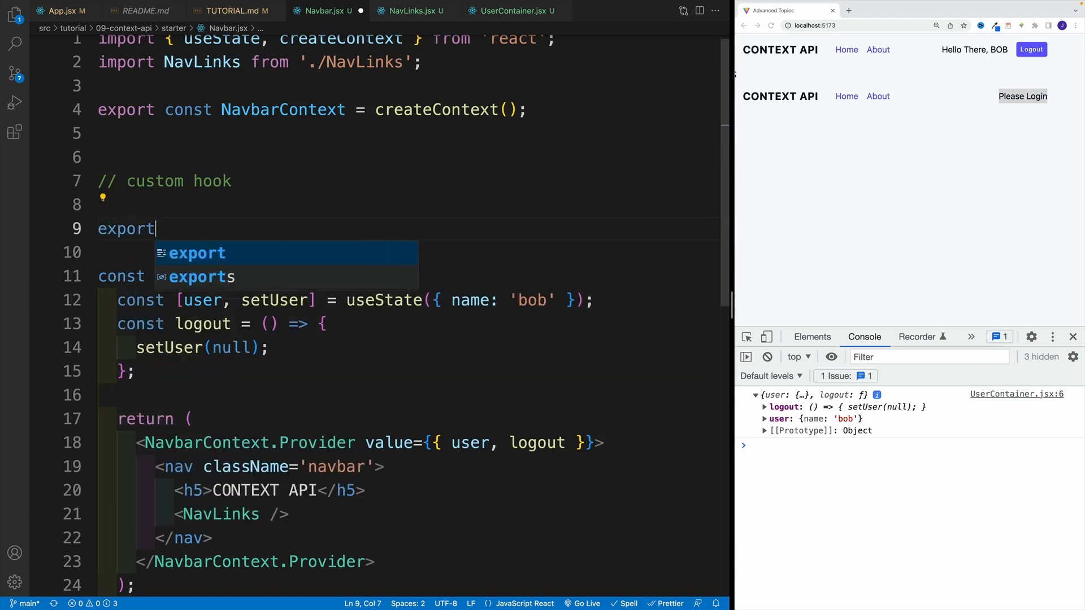
pyautogui.write('const')
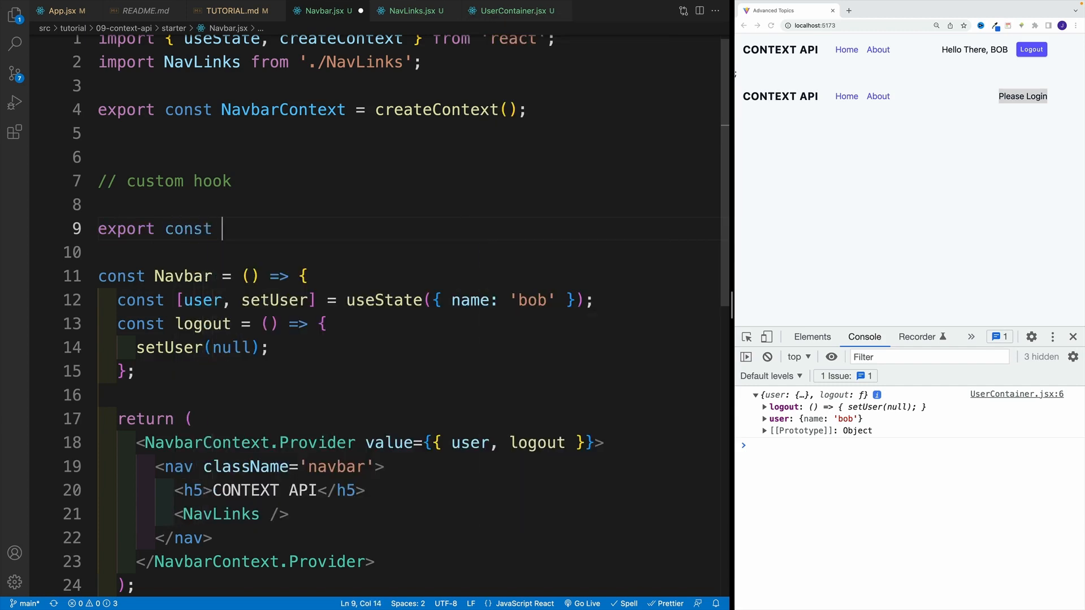
pyautogui.write('useAppCon')
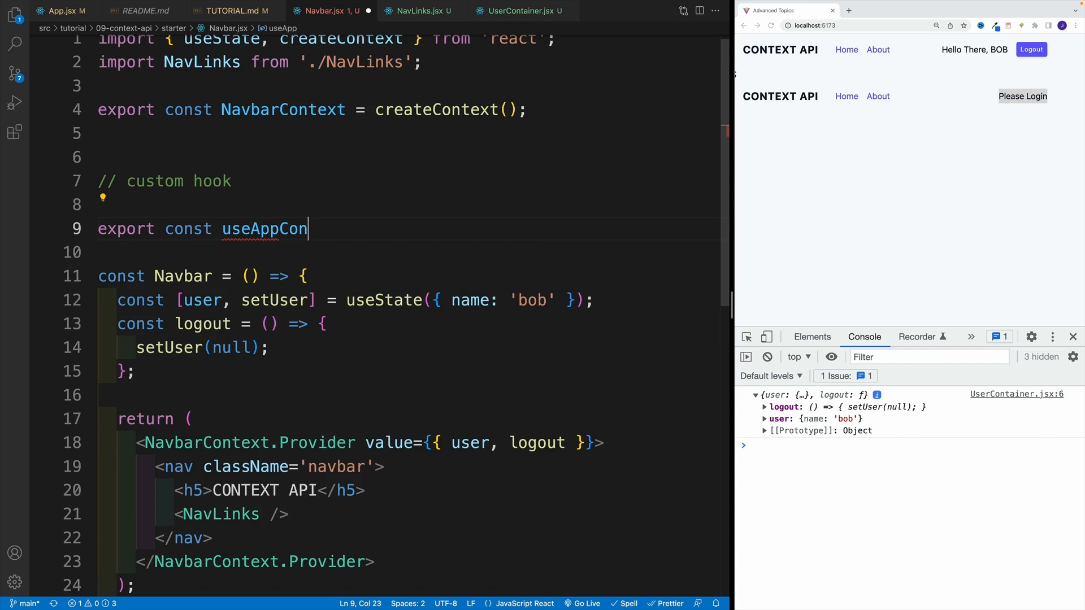
pyautogui.write('text')
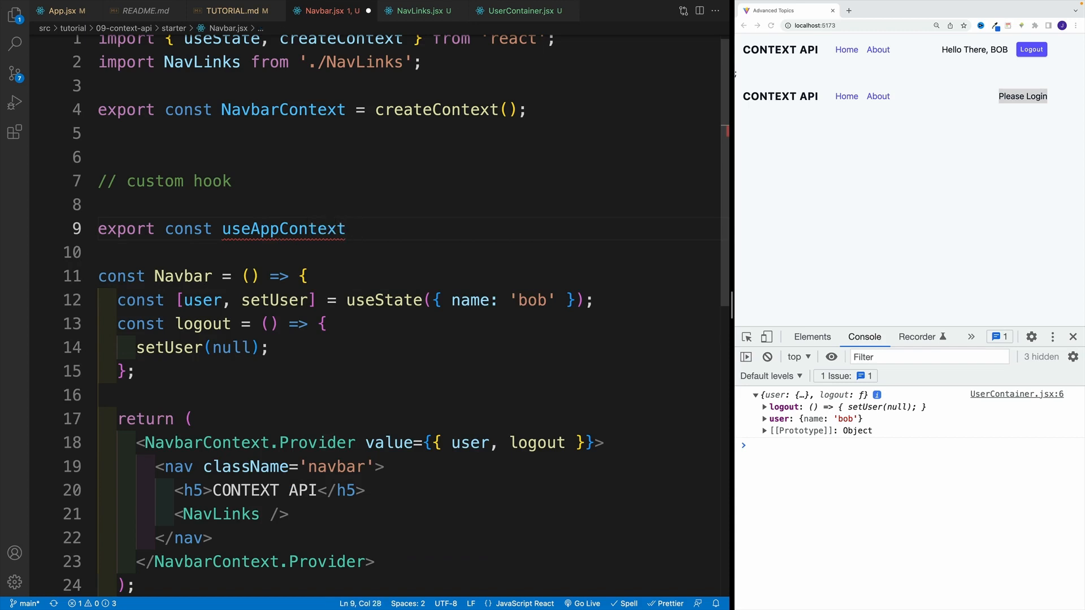
pyautogui.write('= ()')
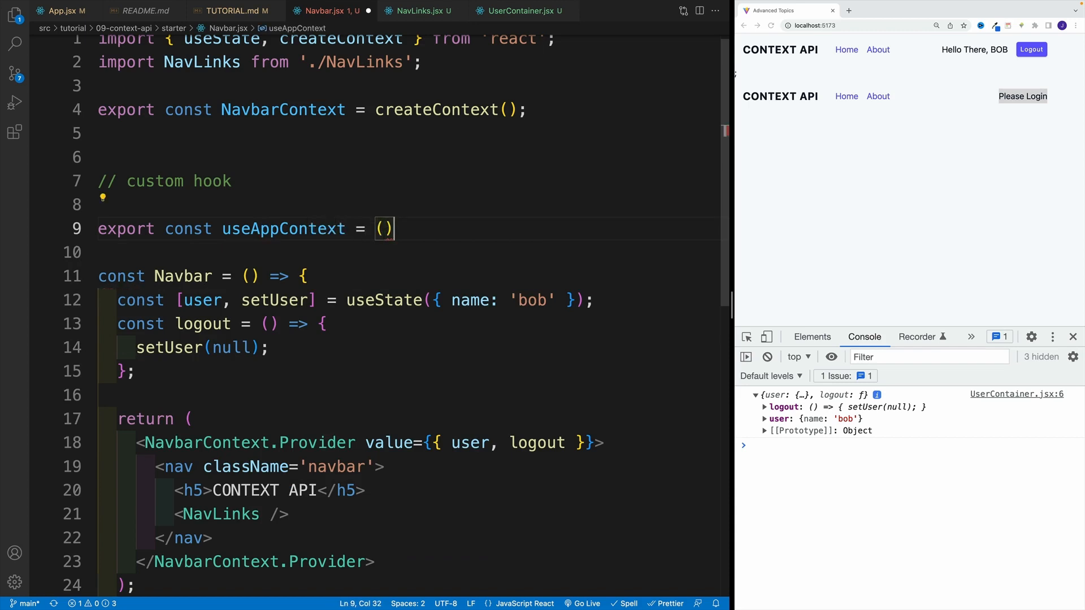
pyautogui.write('=>')
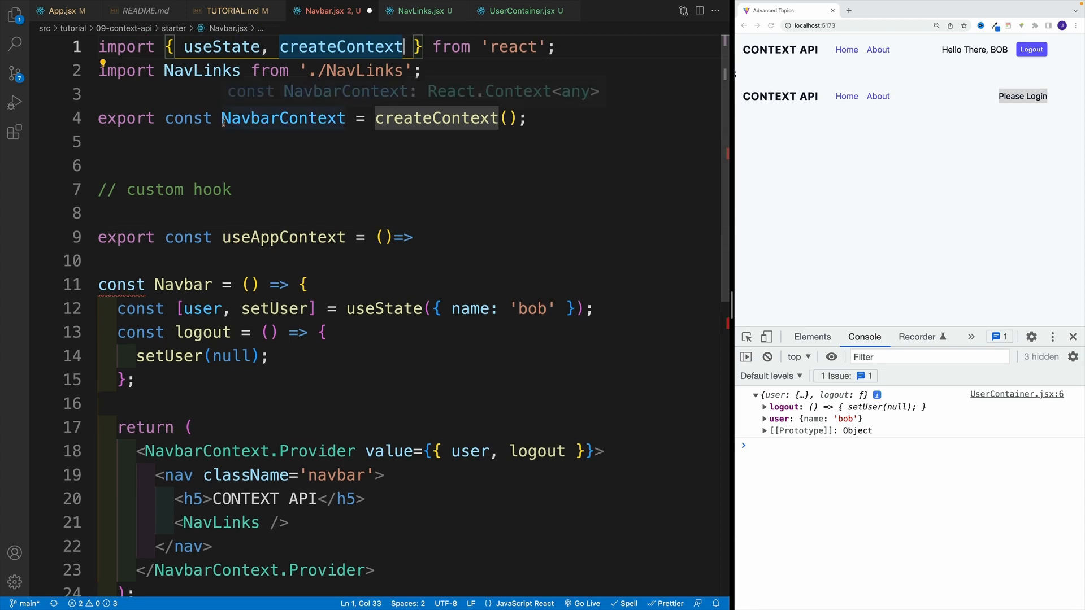
# Step: Move the useContext import out of UserContainer.jsx into Navbar.jsx under its existing imports
pyautogui.doubleClick(282, 117)
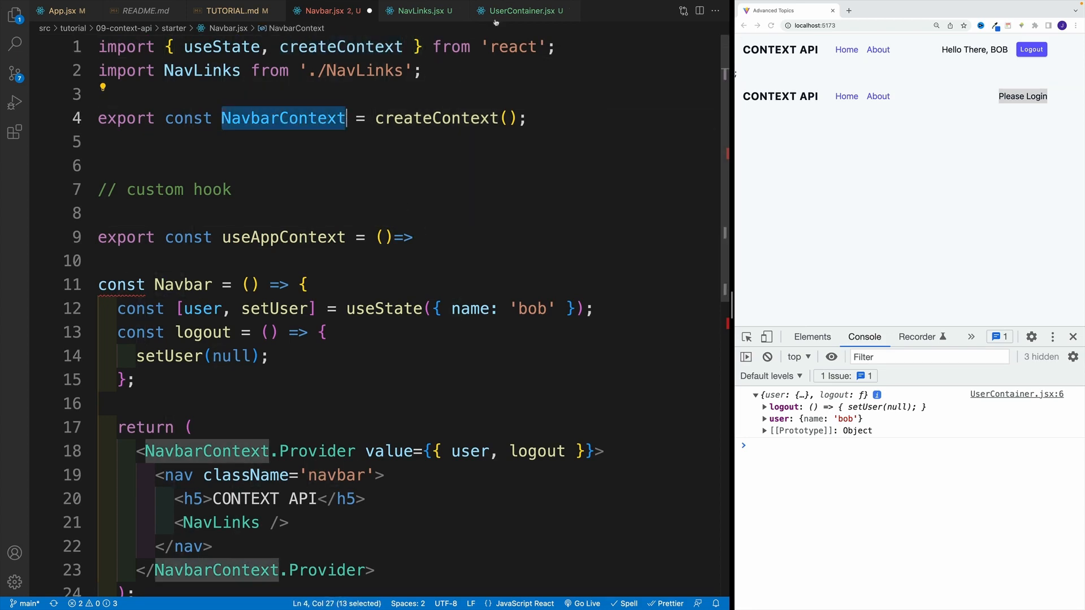
pyautogui.click(528, 10)
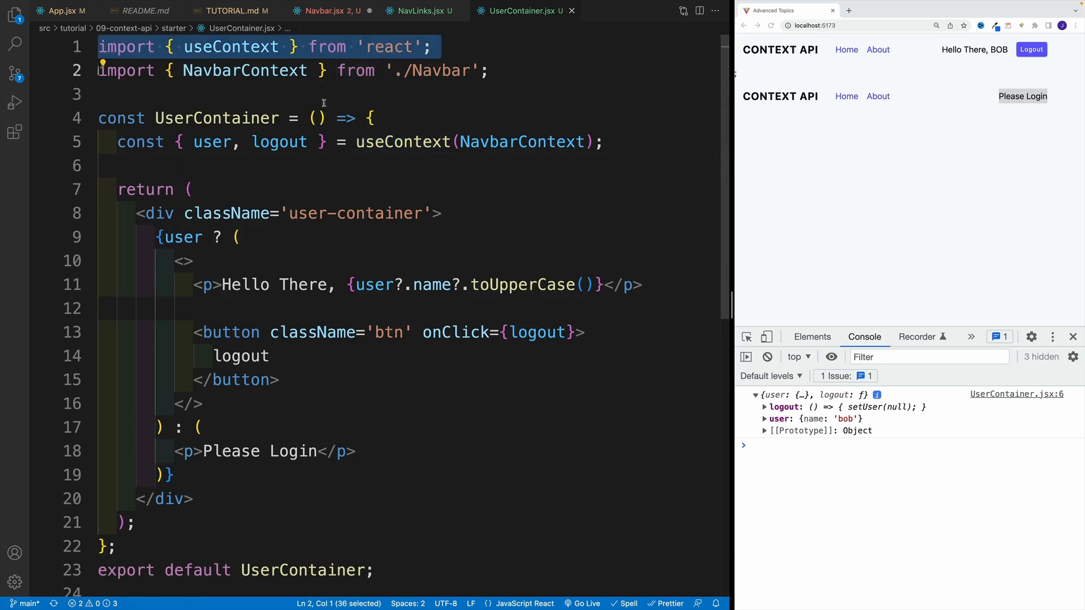
pyautogui.click(489, 70)
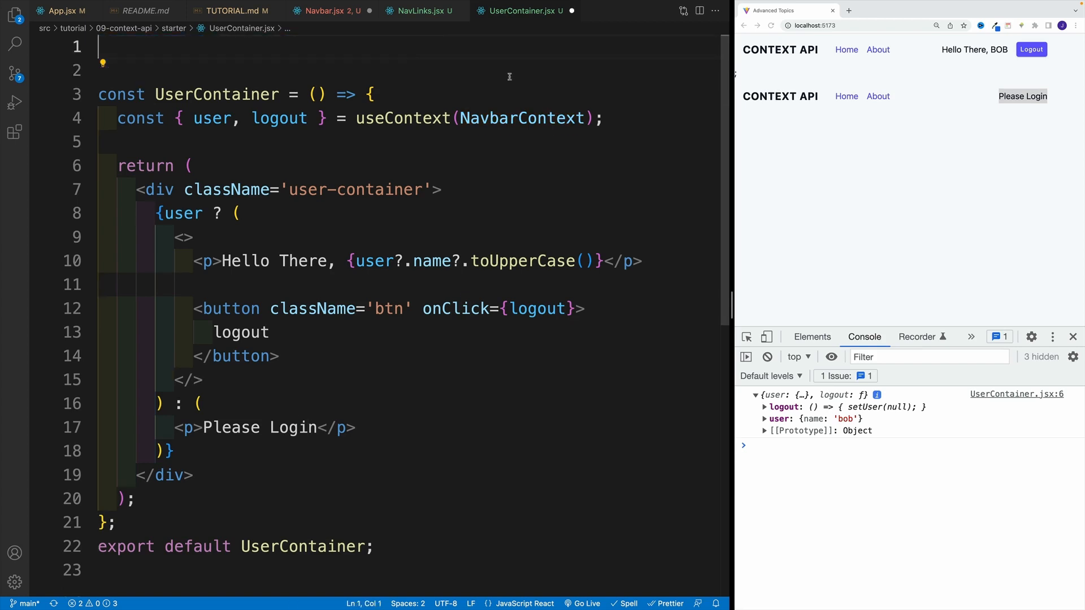
pyautogui.click(419, 10)
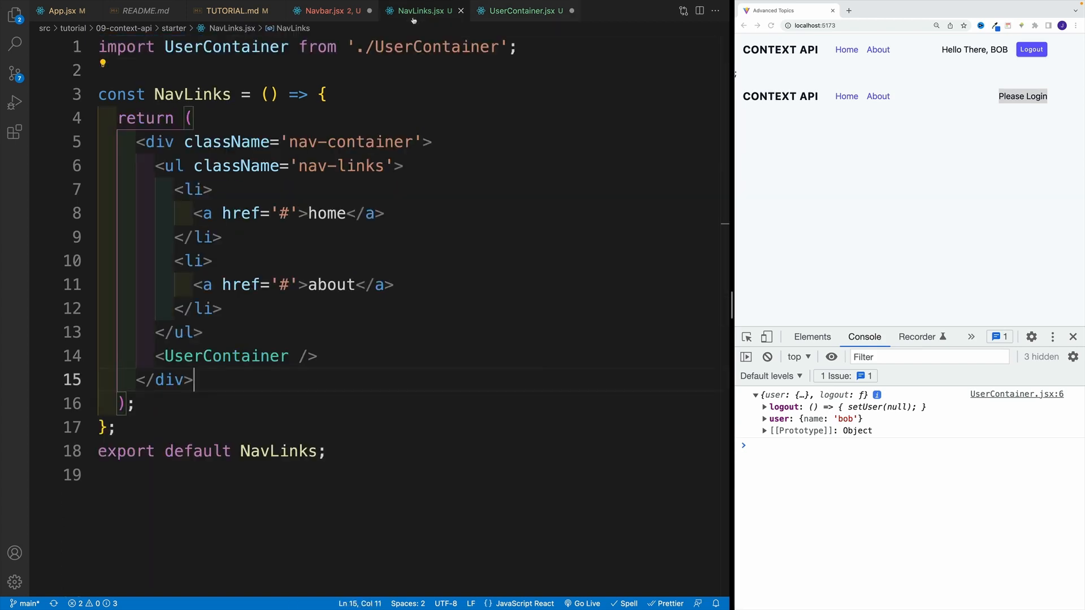
pyautogui.click(327, 10)
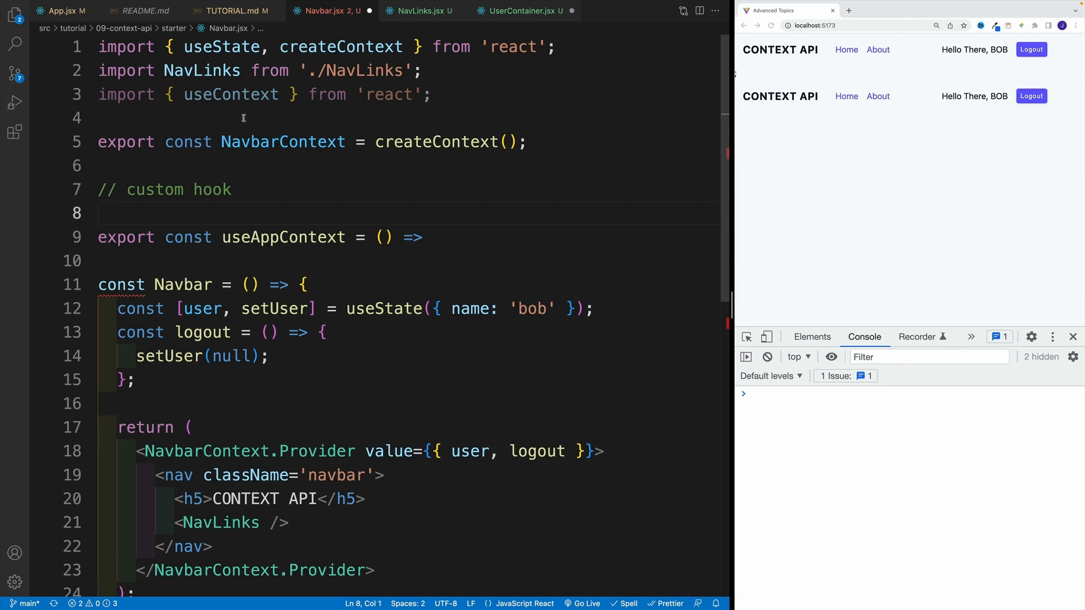
# Step: Finish useAppContext so it returns useContext(NavbarContext), then go back to UserContainer.jsx
pyautogui.doubleClick(231, 94)
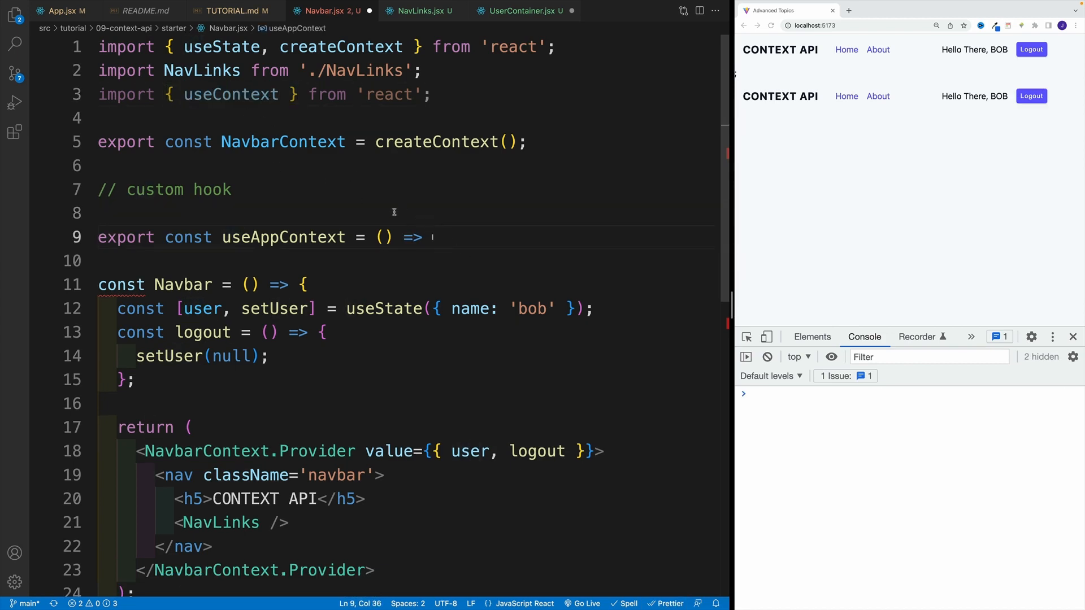
pyautogui.write('useContext(')
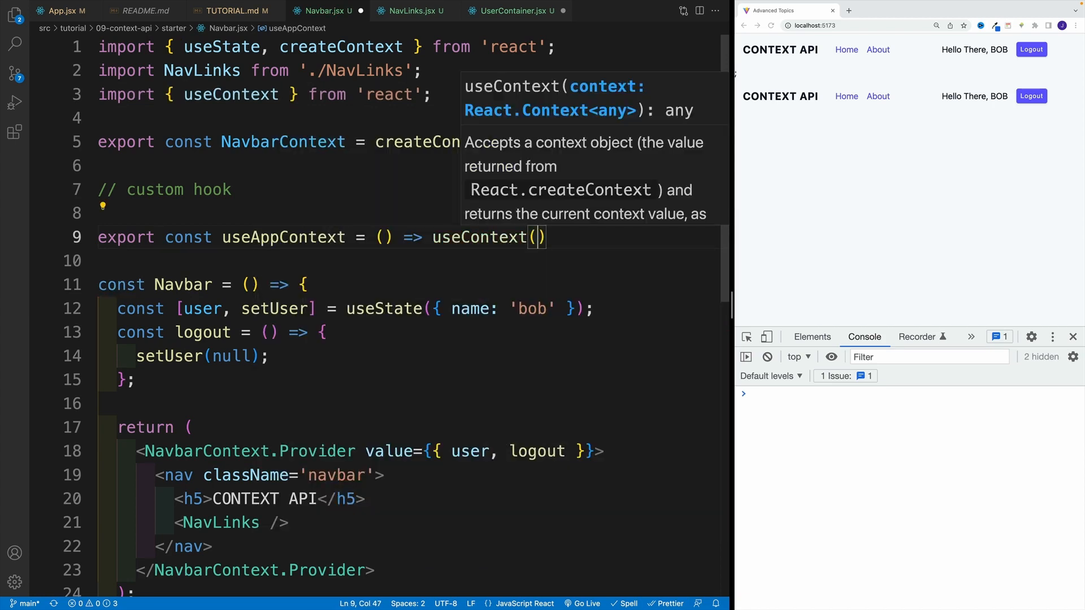
pyautogui.write('NavbarContext')
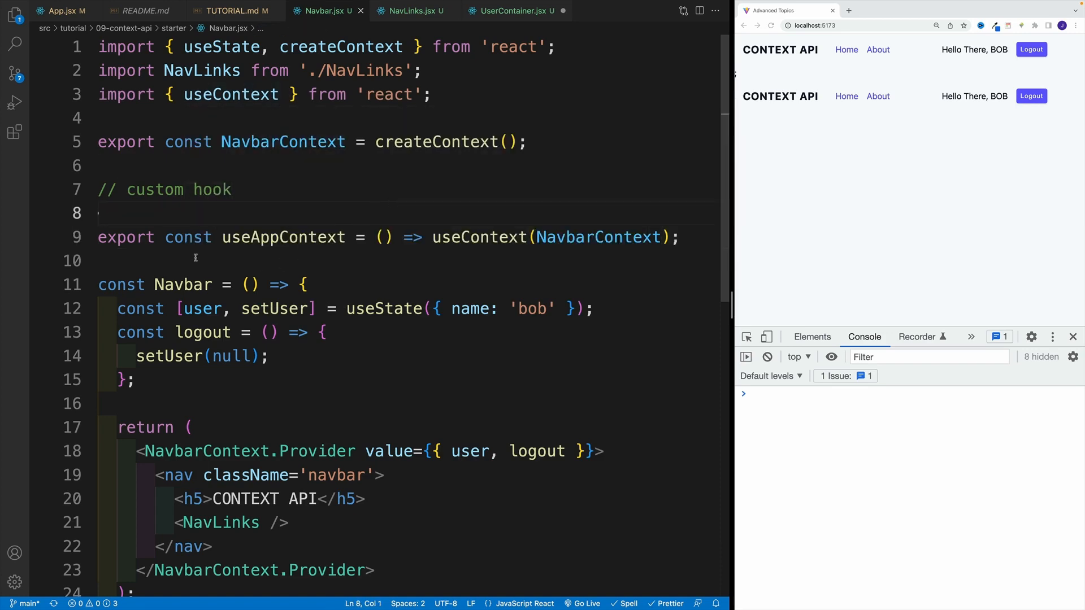
pyautogui.doubleClick(126, 236)
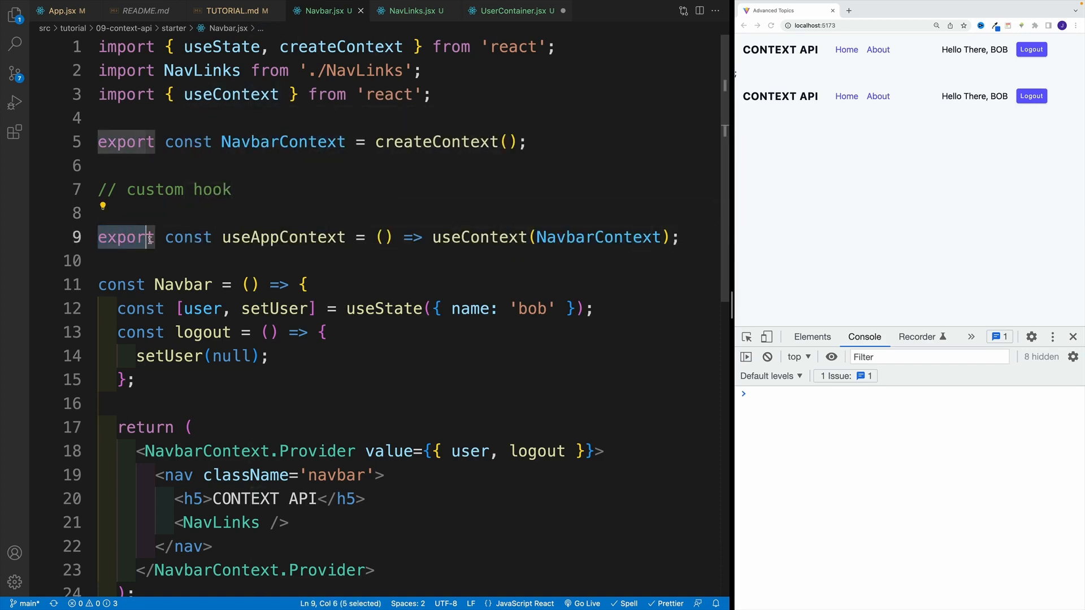
pyautogui.click(507, 11)
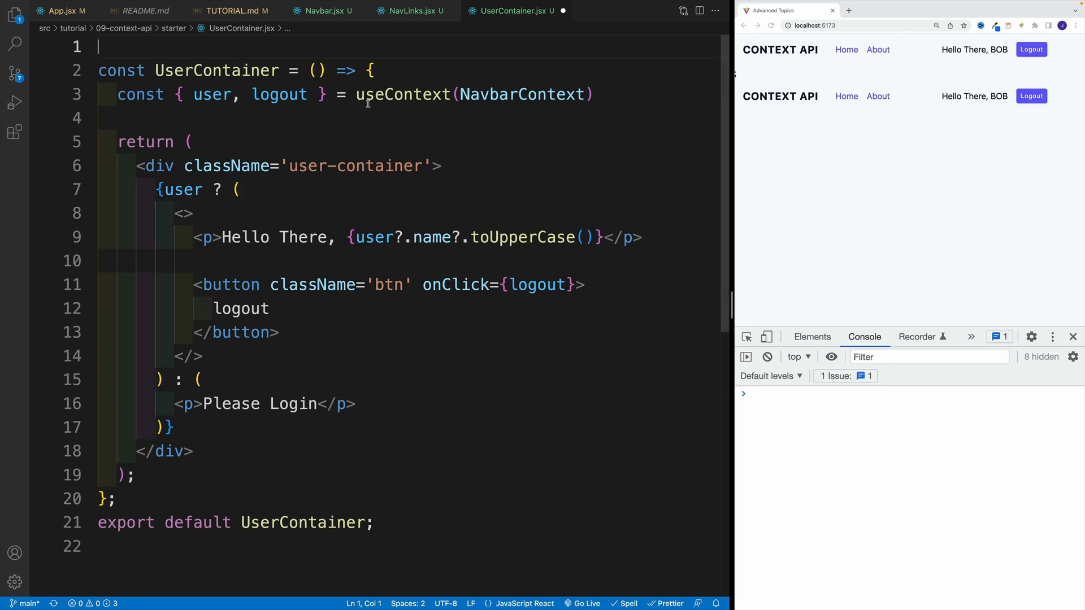
# Step: Replace useContext(NavbarContext) with useAppContext() auto-imported from './Navbar' in UserContainer.jsx
pyautogui.doubleClick(403, 94)
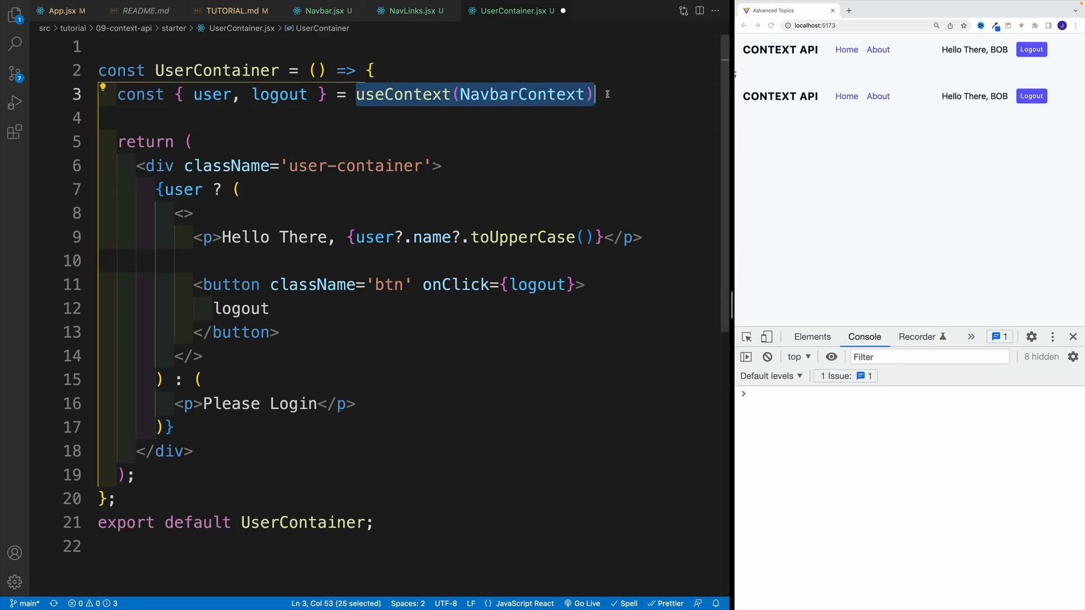
pyautogui.write('useAp')
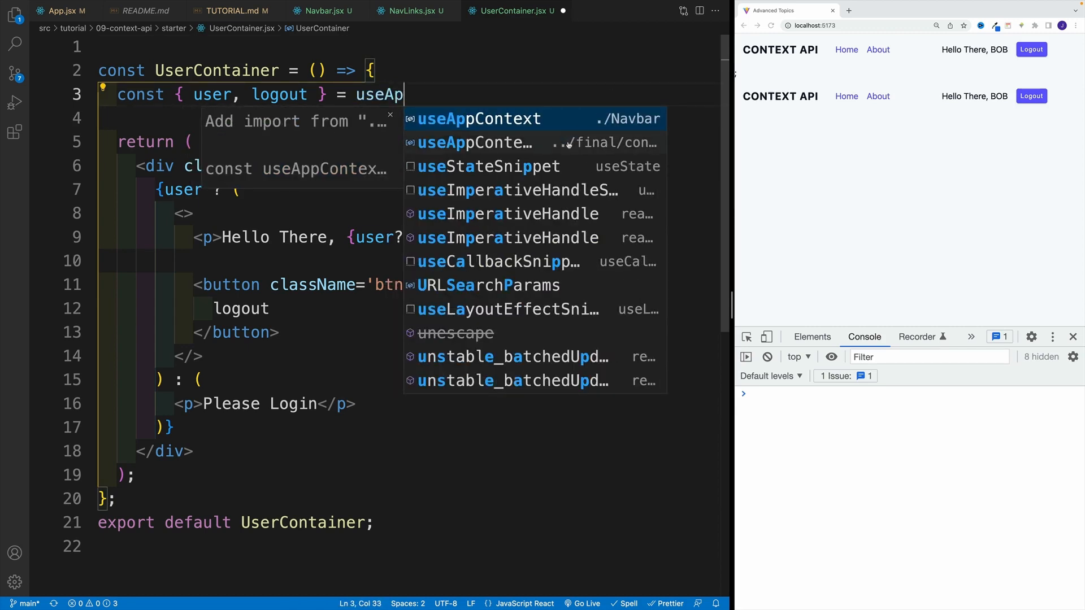
pyautogui.moveTo(540, 142)
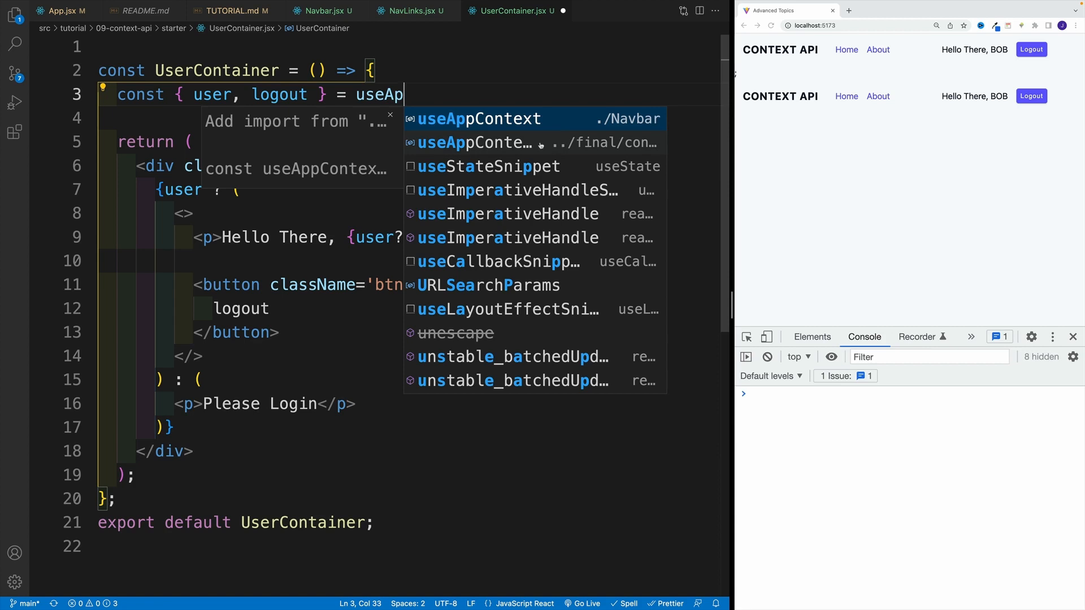
pyautogui.moveTo(500, 142)
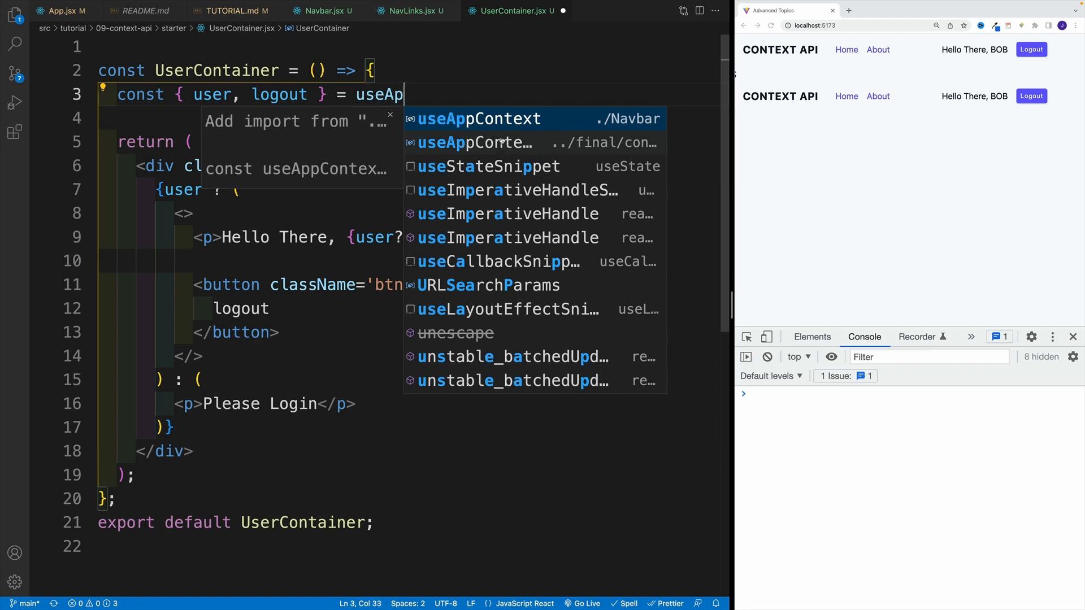
pyautogui.click(477, 119)
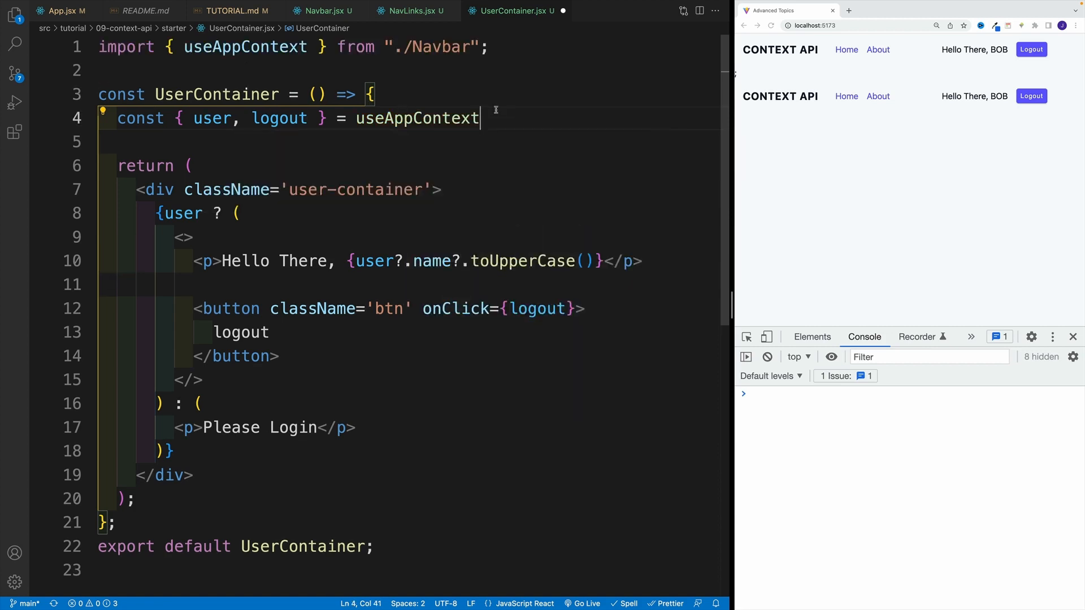
pyautogui.write('();')
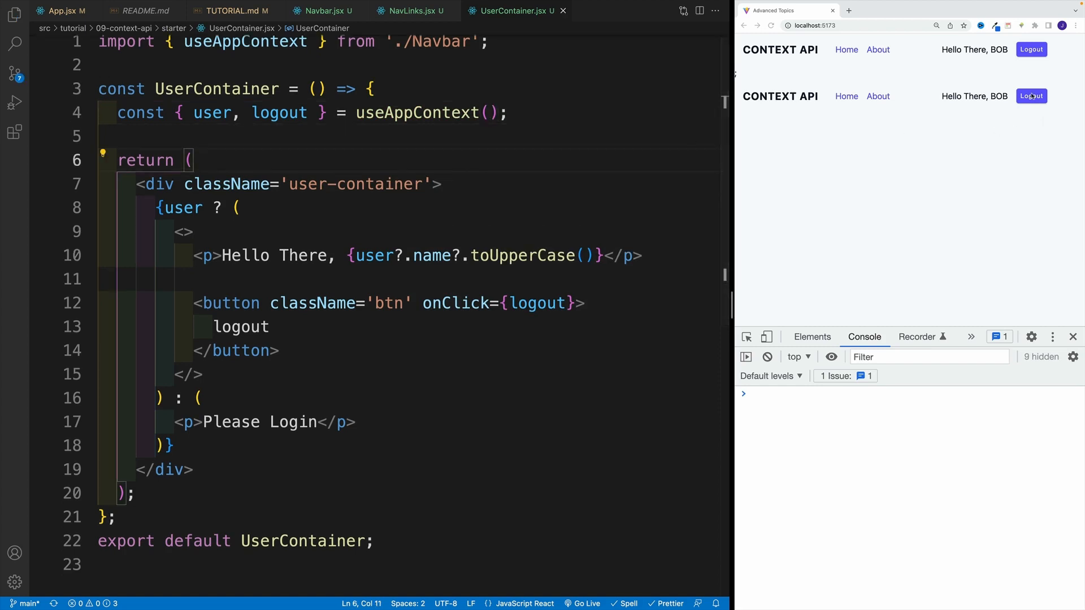
# Step: Log out in the browser preview and confirm 'Please Login' appears
pyautogui.click(1030, 95)
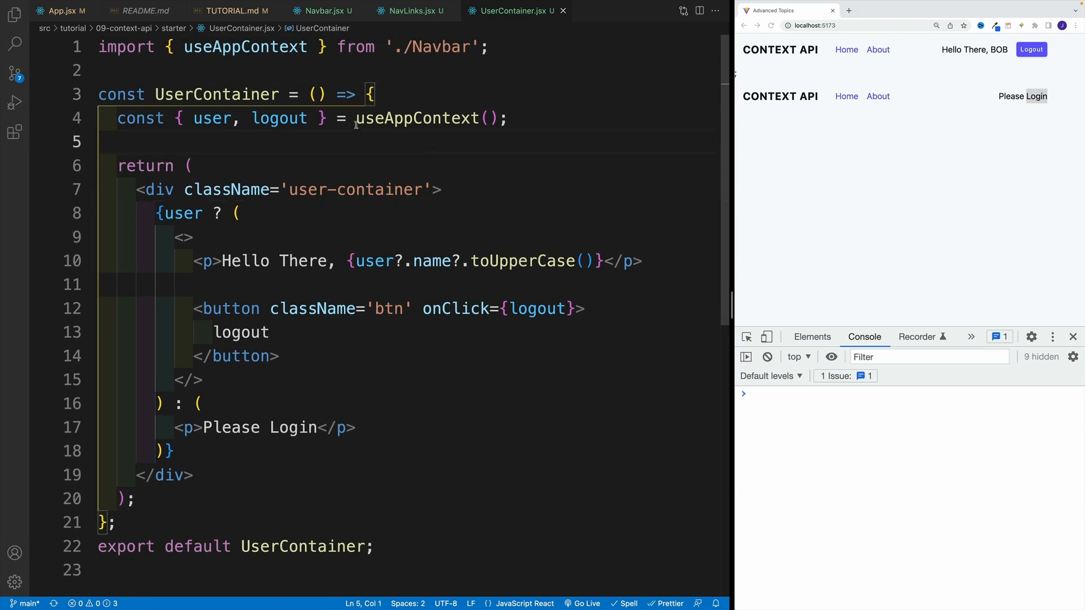
pyautogui.click(193, 166)
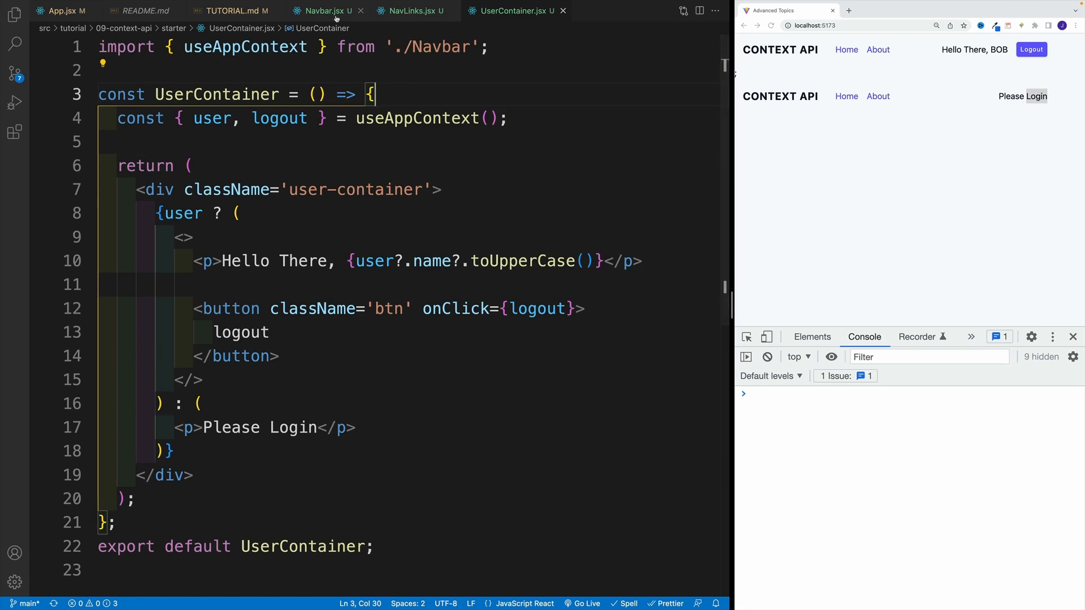
# Step: Return to Navbar.jsx and highlight every occurrence of NavbarContext to review the hook
pyautogui.click(326, 10)
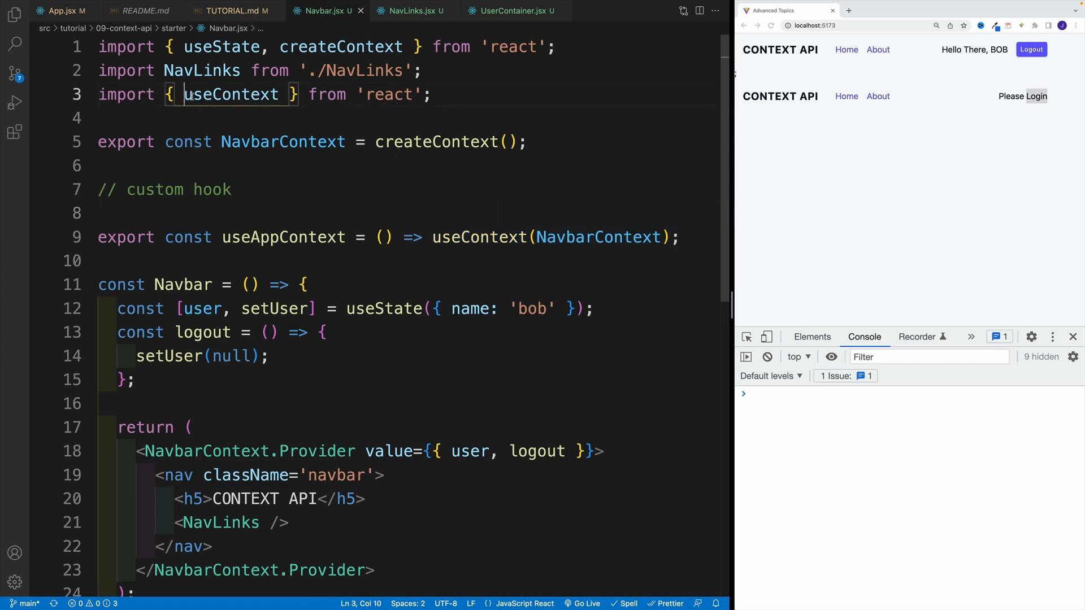
pyautogui.click(101, 118)
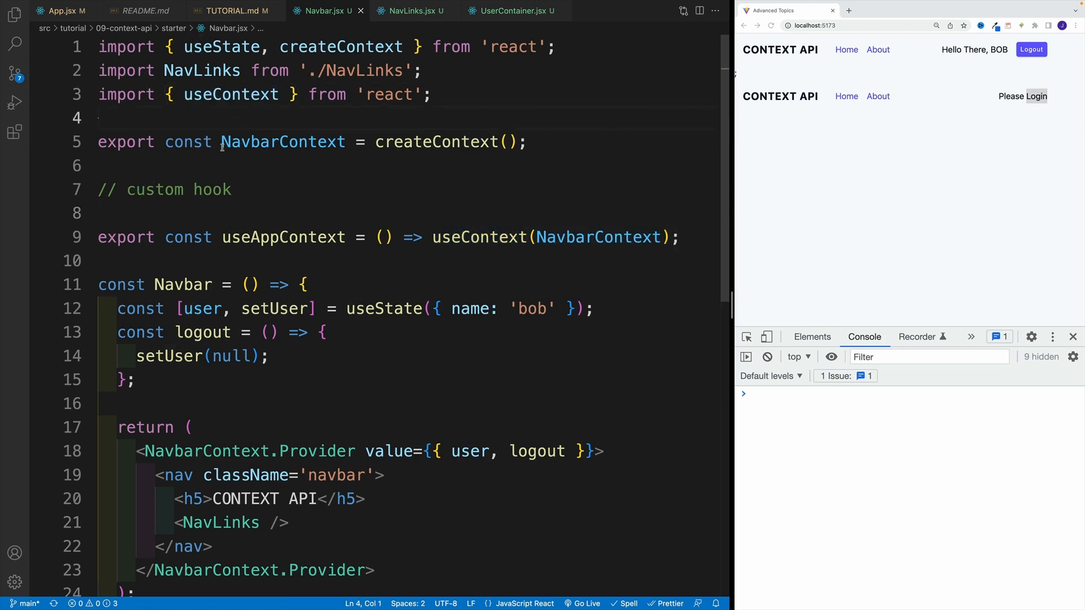
pyautogui.doubleClick(282, 142)
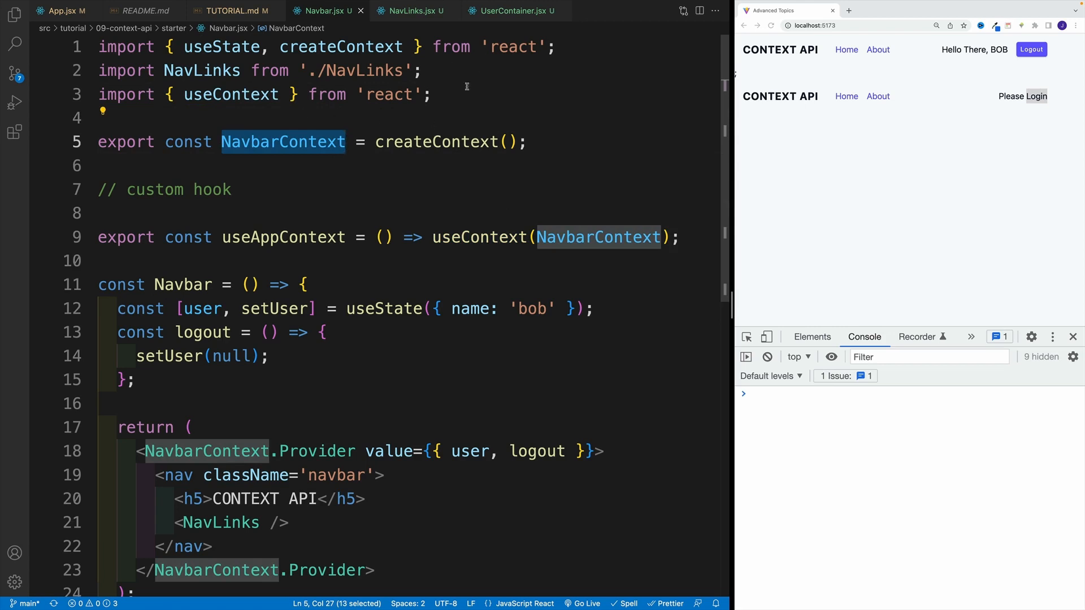